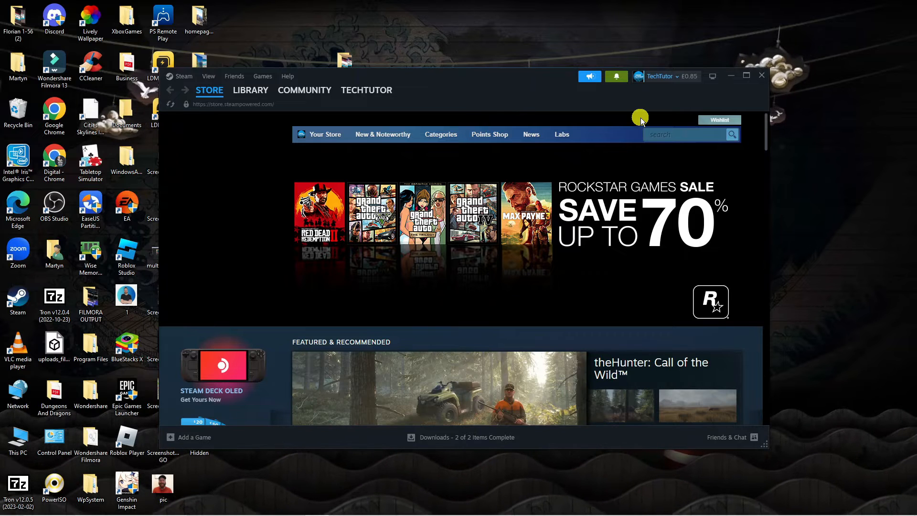
Dismiss the profile shortcuts and maximize the Steam window to fill the screen
click(367, 90)
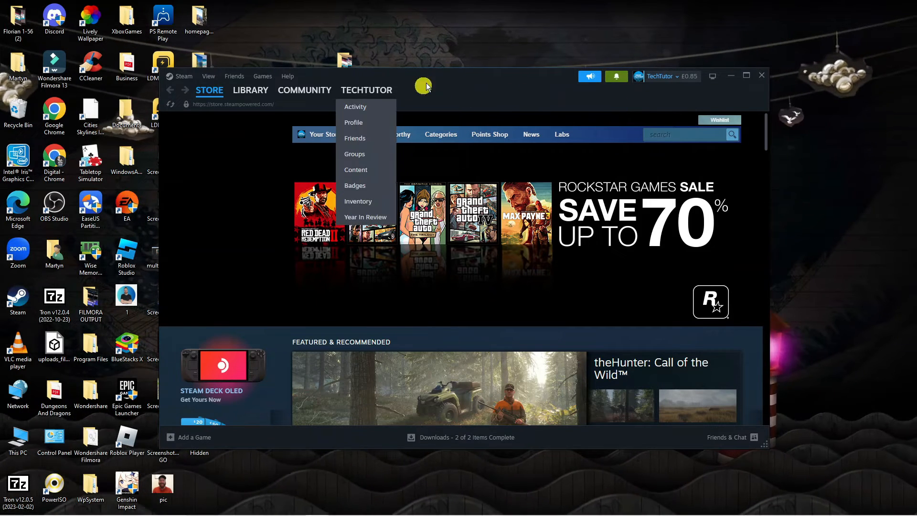
click(467, 100)
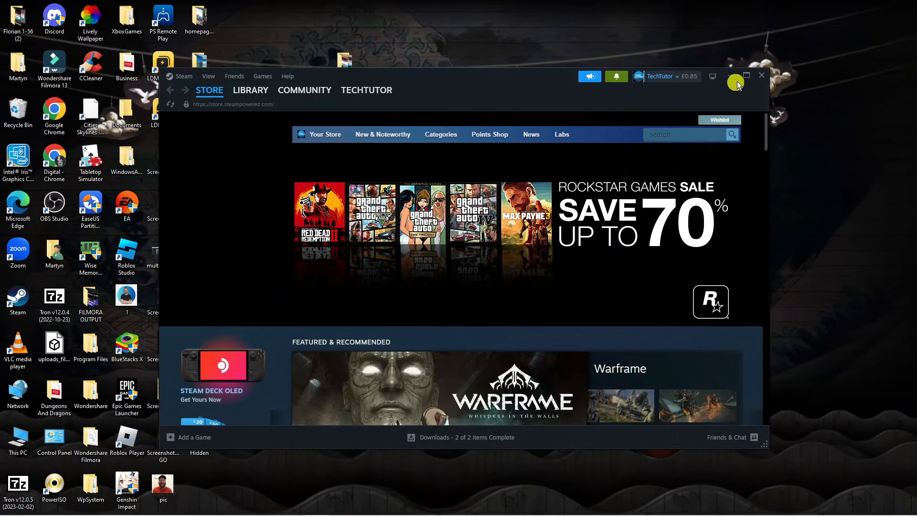
click(747, 75)
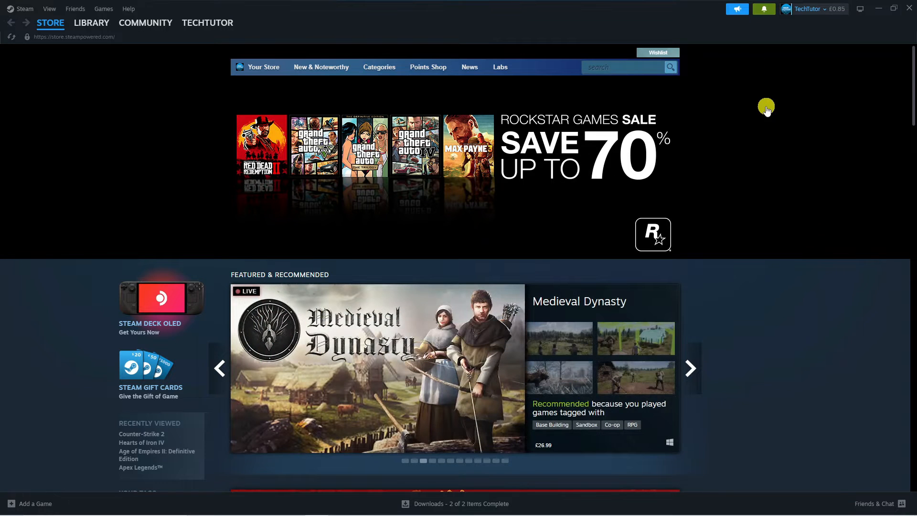
Open Account details from the account-name dropdown, showing purchase history and security sections
click(810, 9)
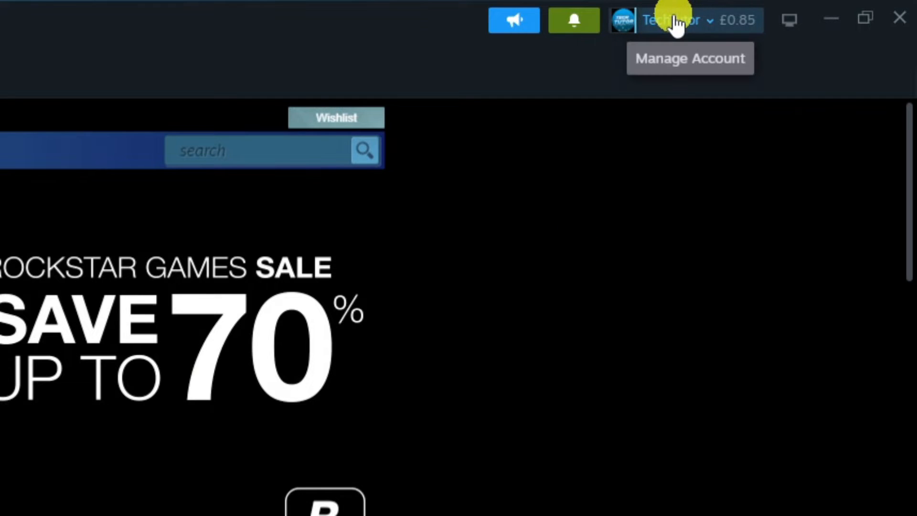
click(670, 21)
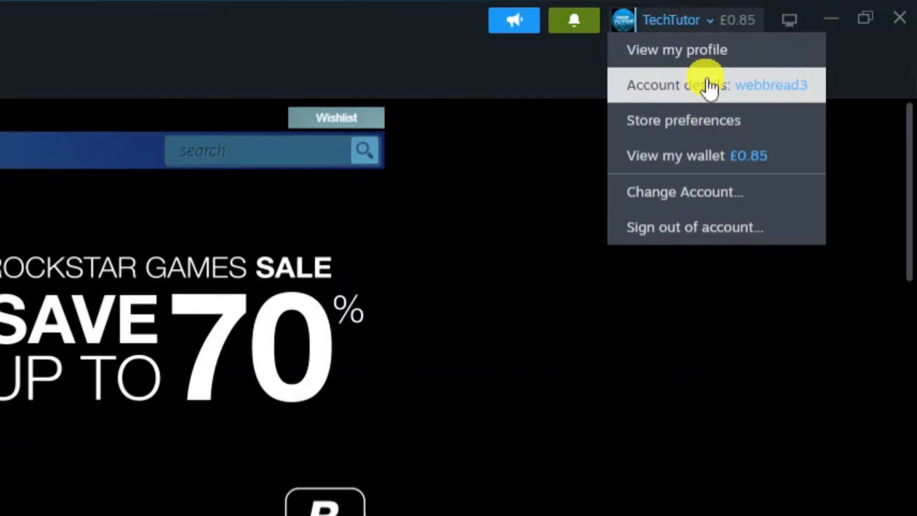
click(678, 85)
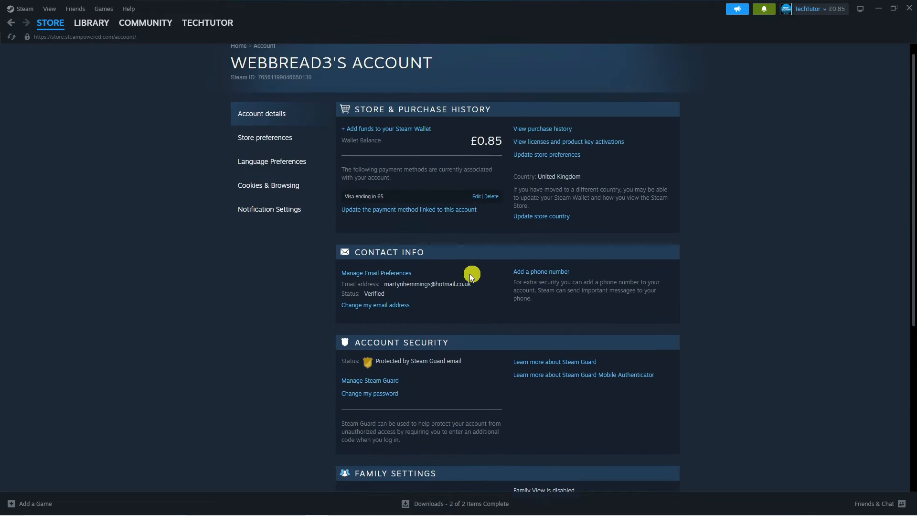
scroll(down, 3)
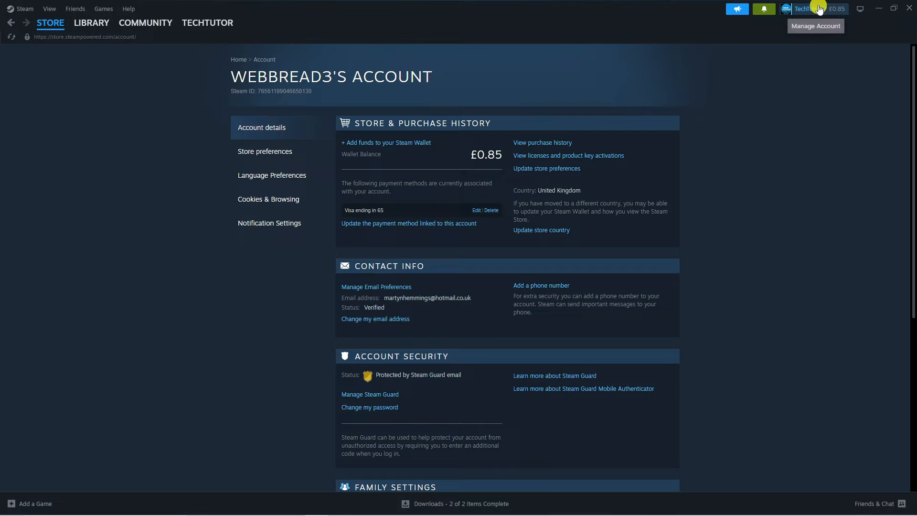
Go to the TechTutor community profile via View my profile in the account dropdown
click(804, 8)
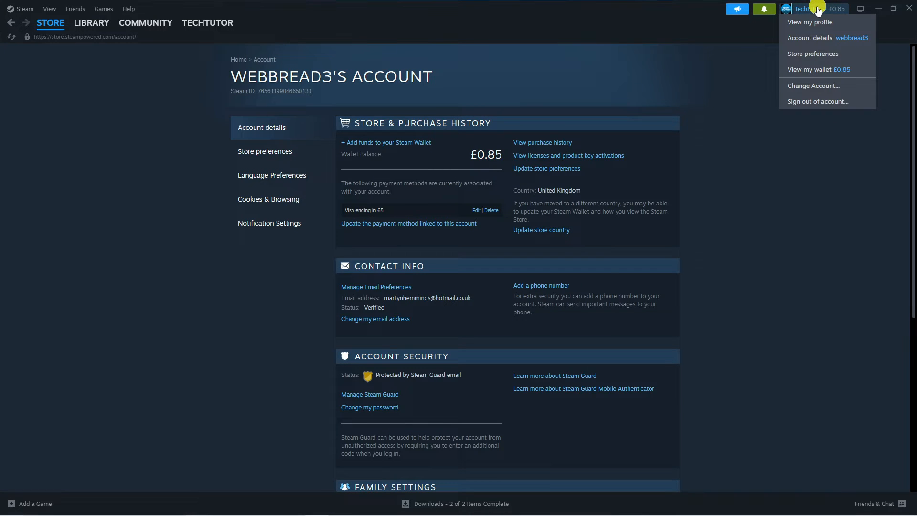
mouse_move(811, 21)
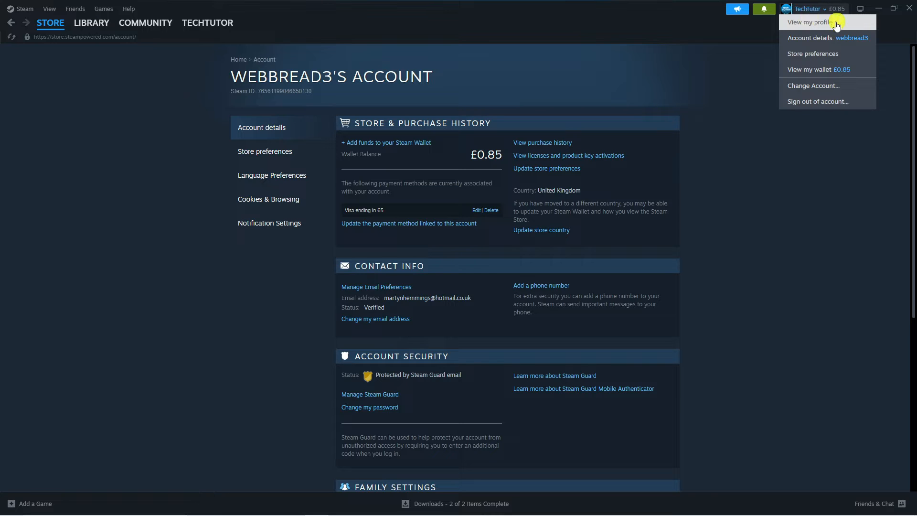
click(809, 22)
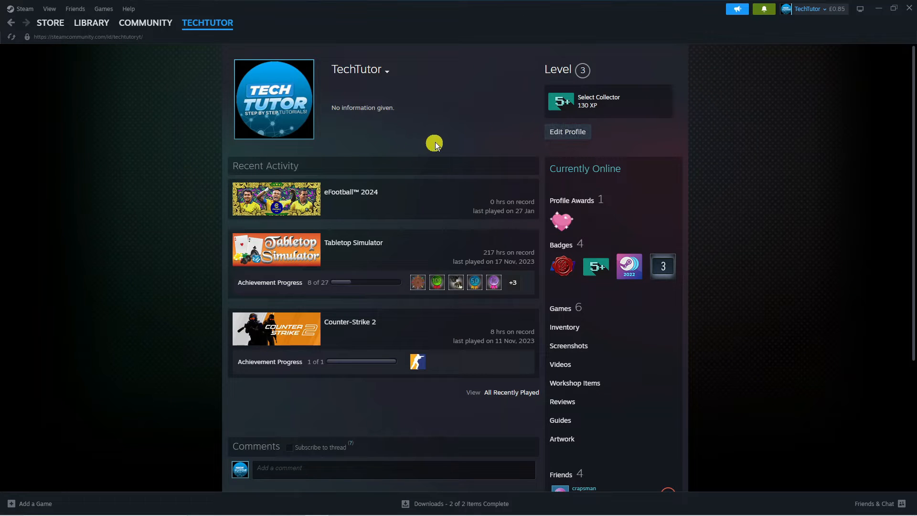
mouse_move(313, 93)
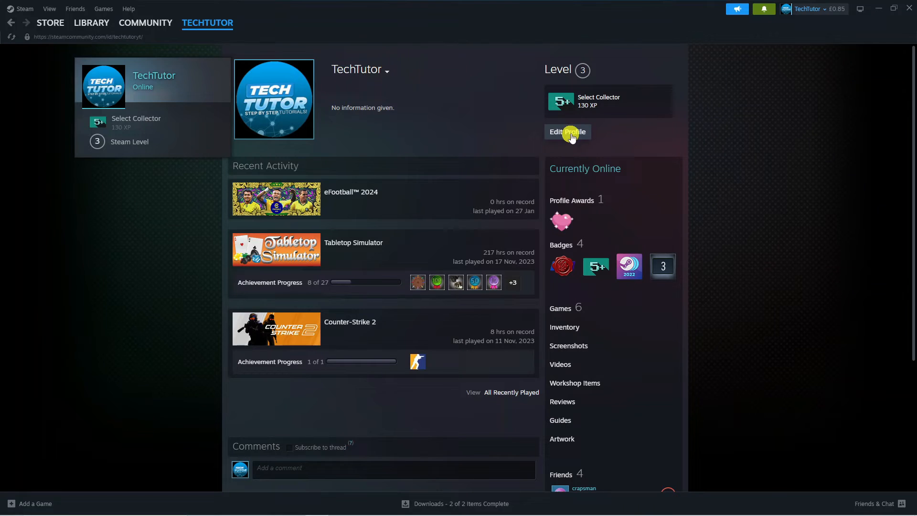
Enter Edit Profile, landing on the General section showing the name TechTutor
click(566, 132)
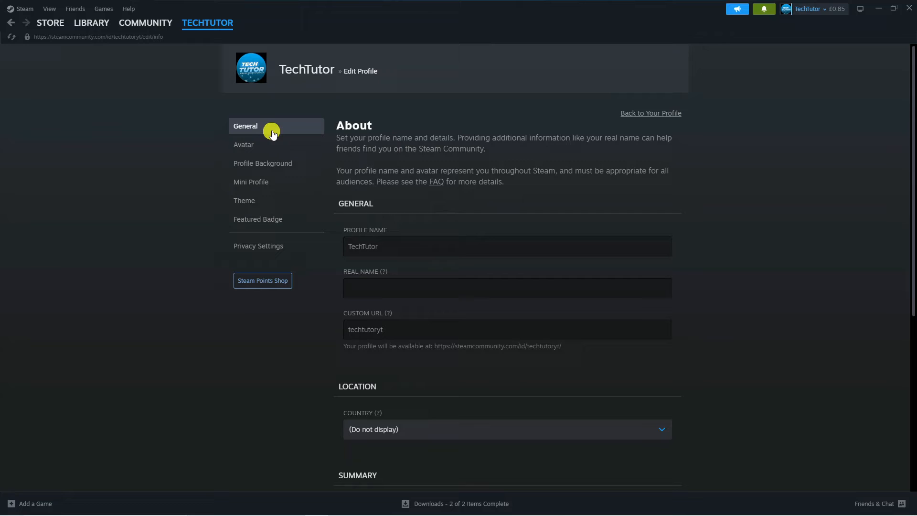
mouse_move(479, 195)
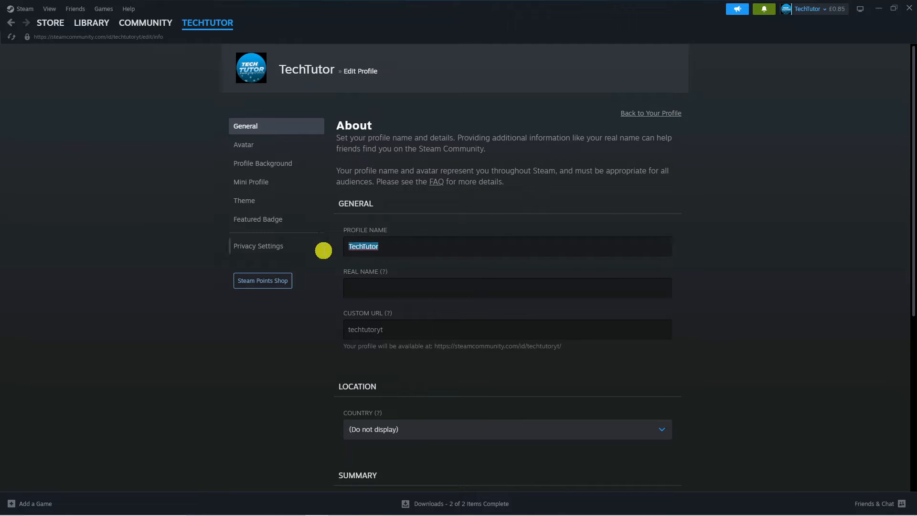
mouse_move(446, 241)
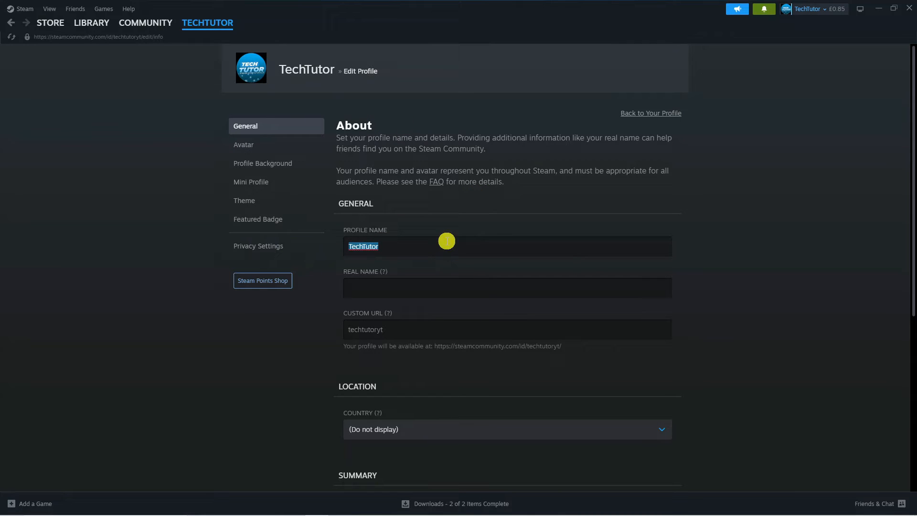
mouse_move(460, 75)
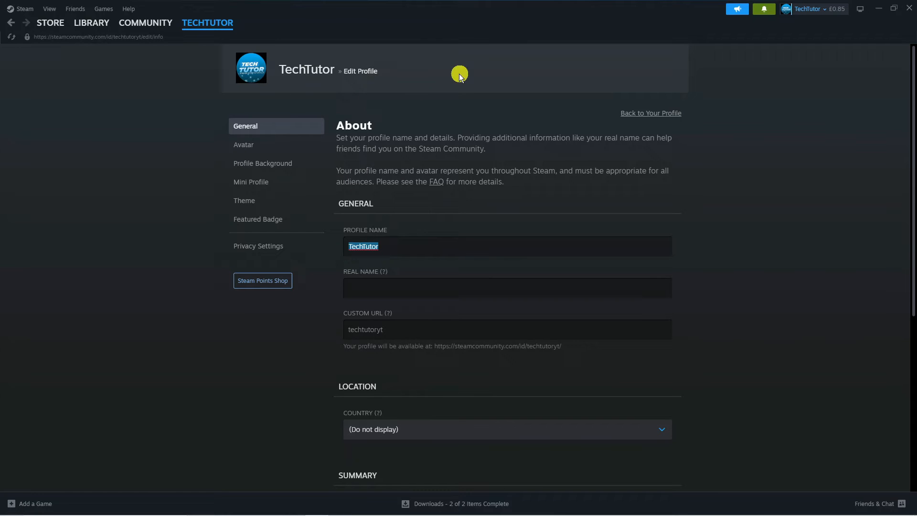
mouse_move(547, 177)
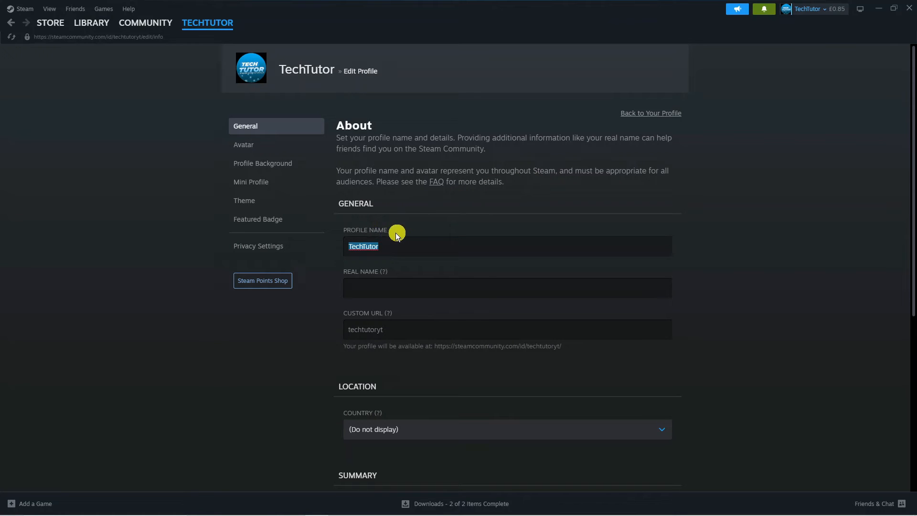
Change the Profile Name field to Techtutyt and save the change
click(207, 22)
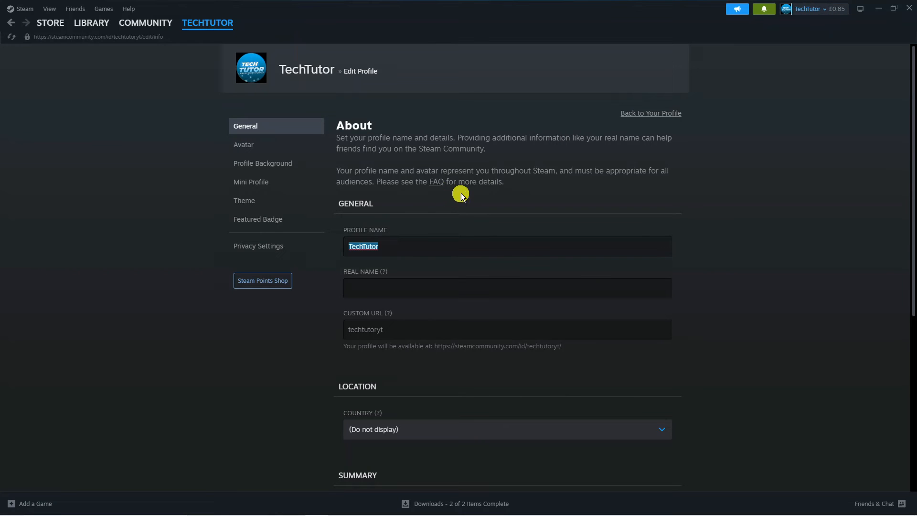
text(Tech)
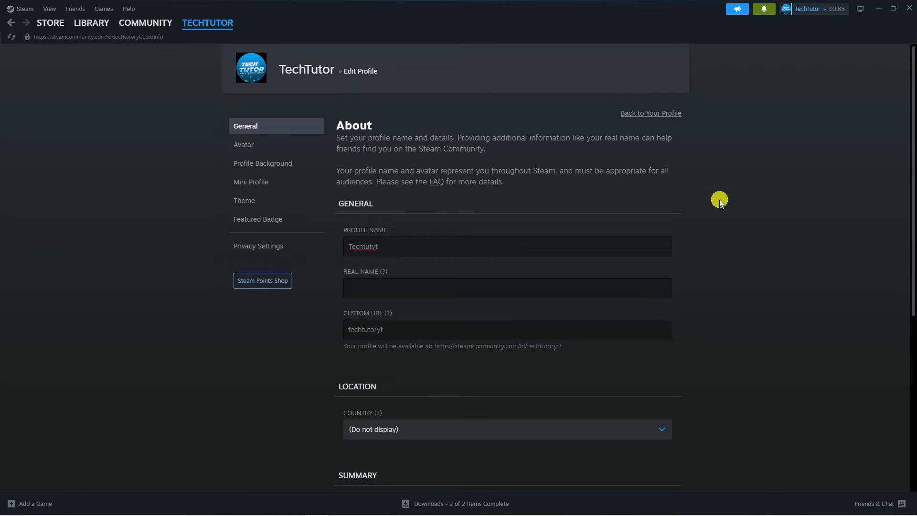
scroll(down, 3)
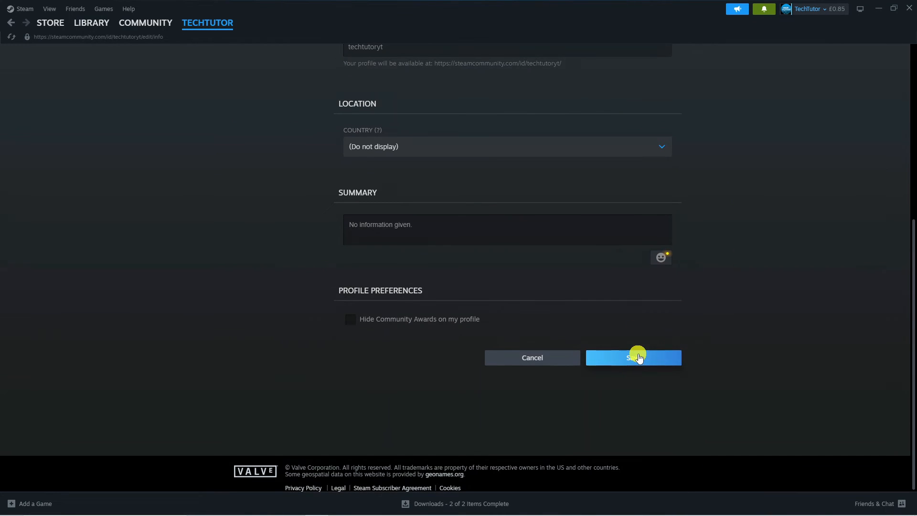
click(633, 357)
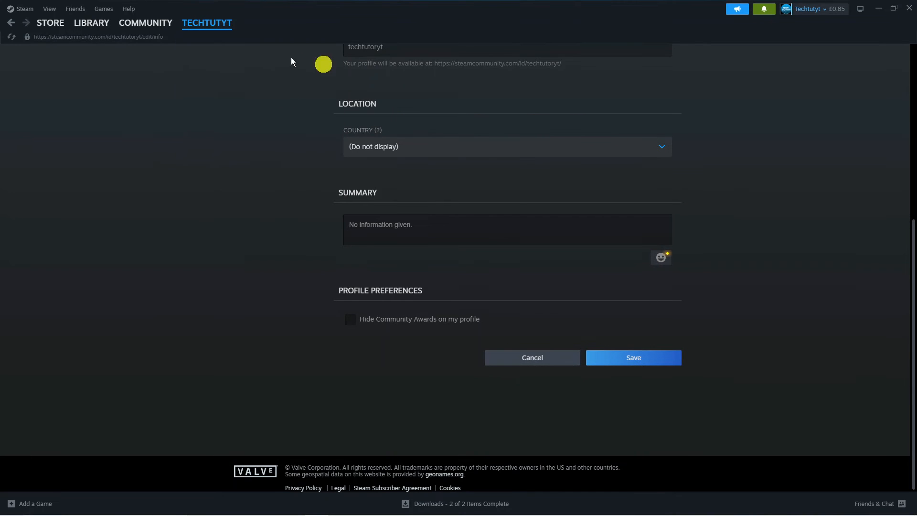
mouse_move(276, 94)
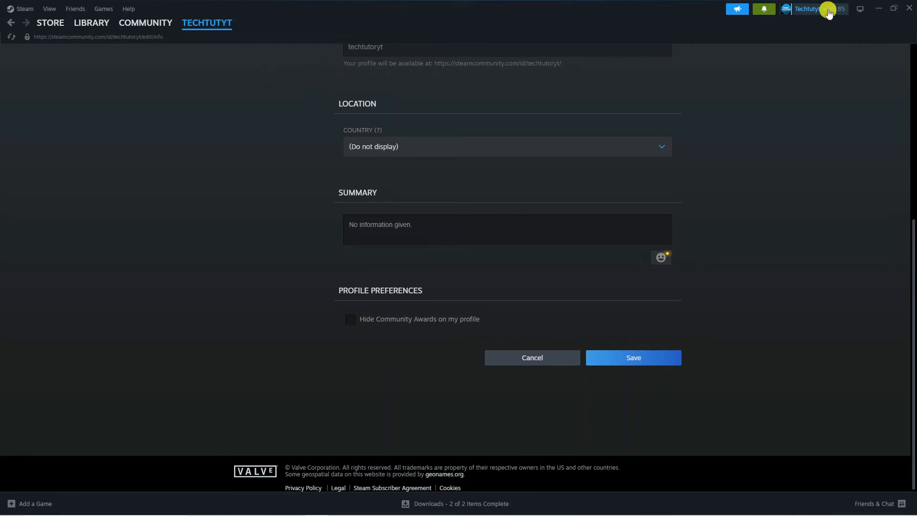
mouse_move(773, 139)
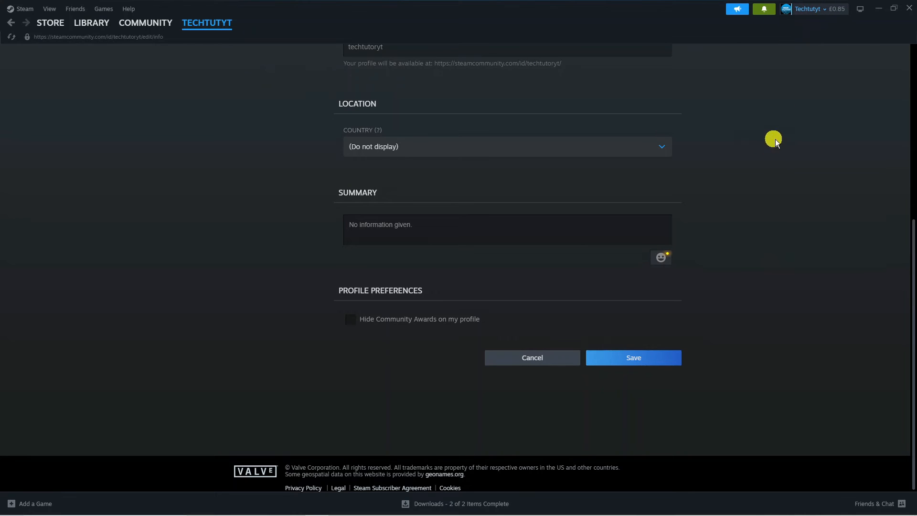
mouse_move(782, 218)
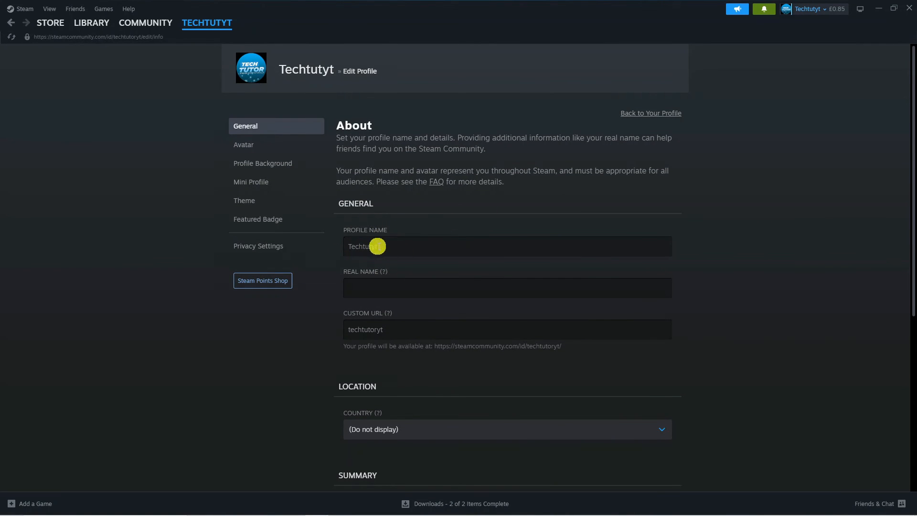
mouse_move(725, 233)
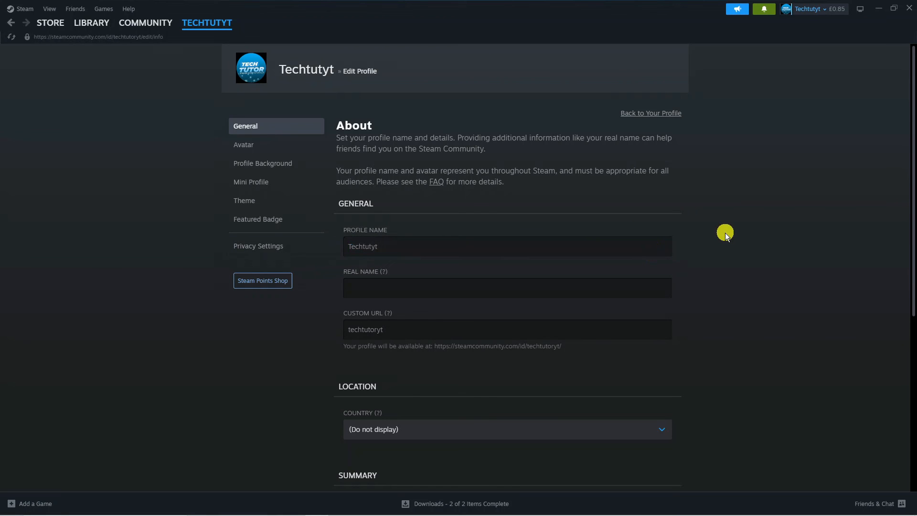